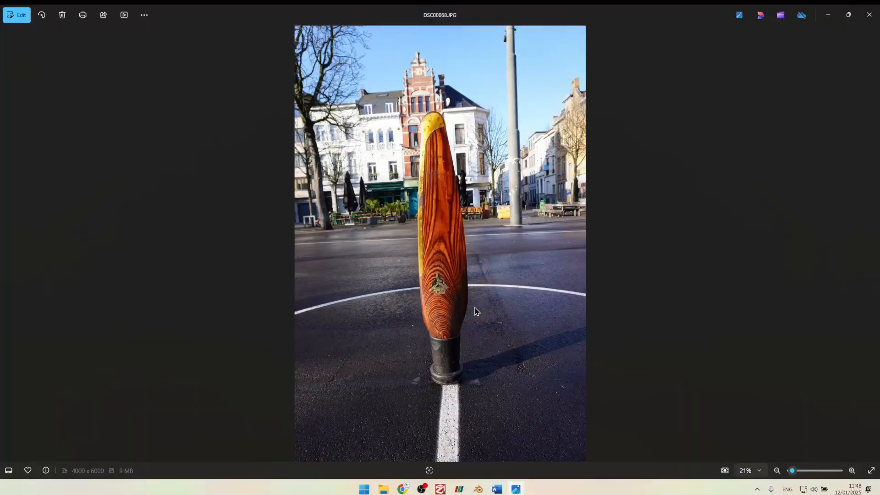
Step forward through the propeller photos toward DSC00072.JPG
key(Right)
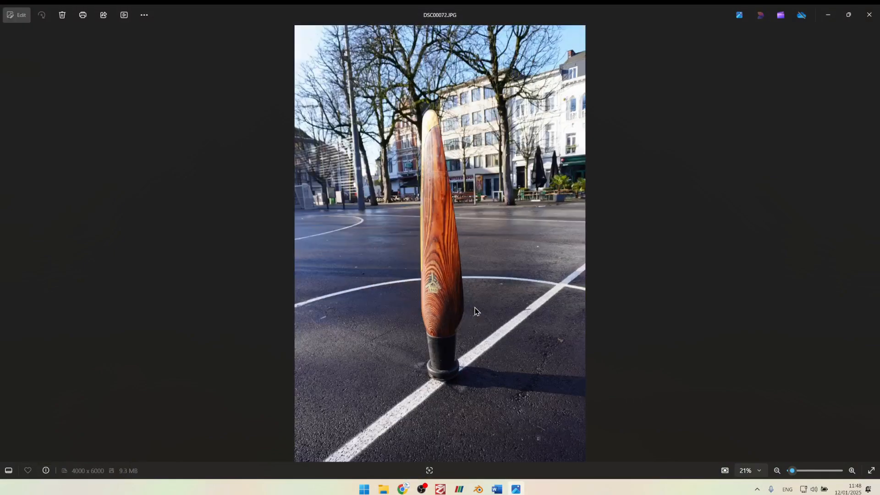
key(Right)
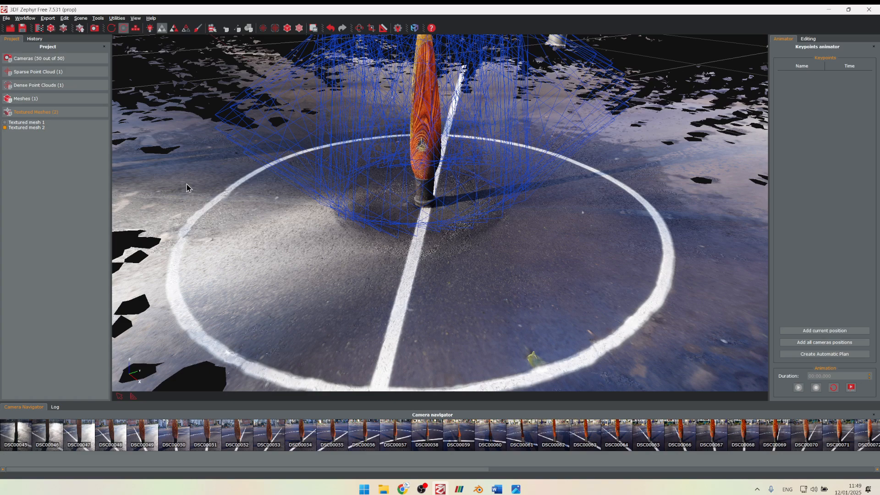
mouse_move(267, 208)
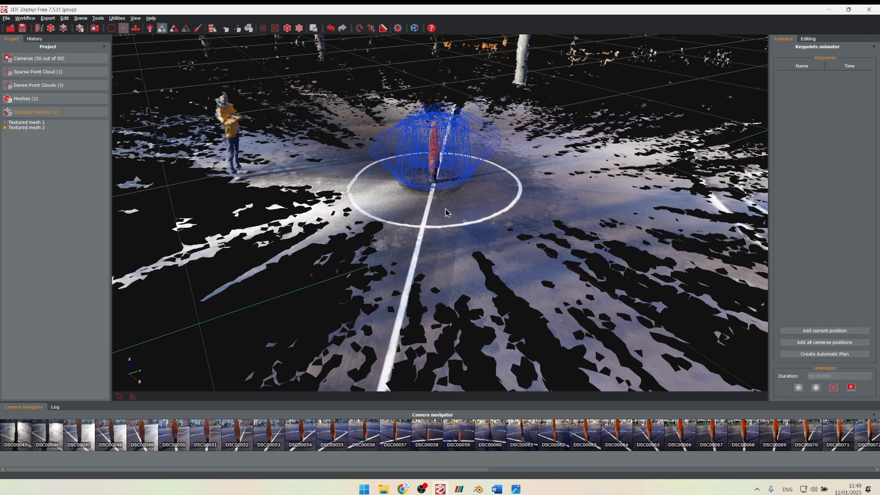
mouse_move(441, 201)
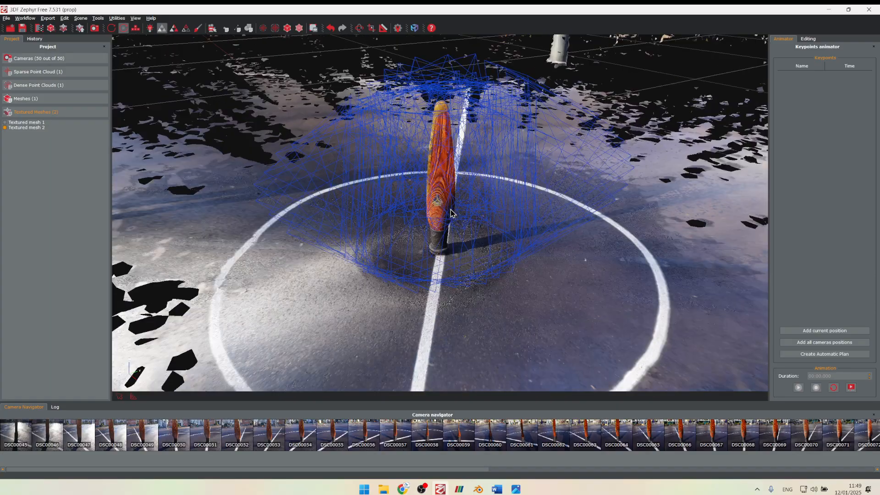
View the propeller mesh from the cameras of DSC00057, DSC00060, DSC00061 and two later photos
scroll(up, 3)
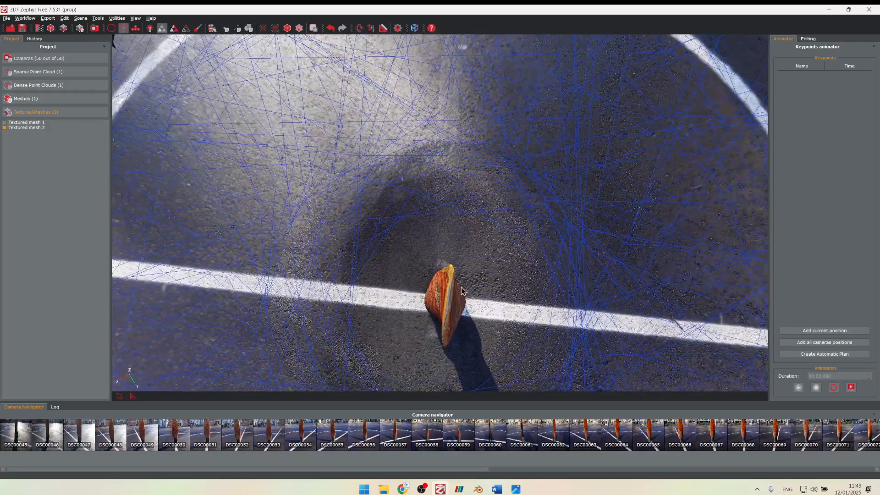
mouse_move(451, 305)
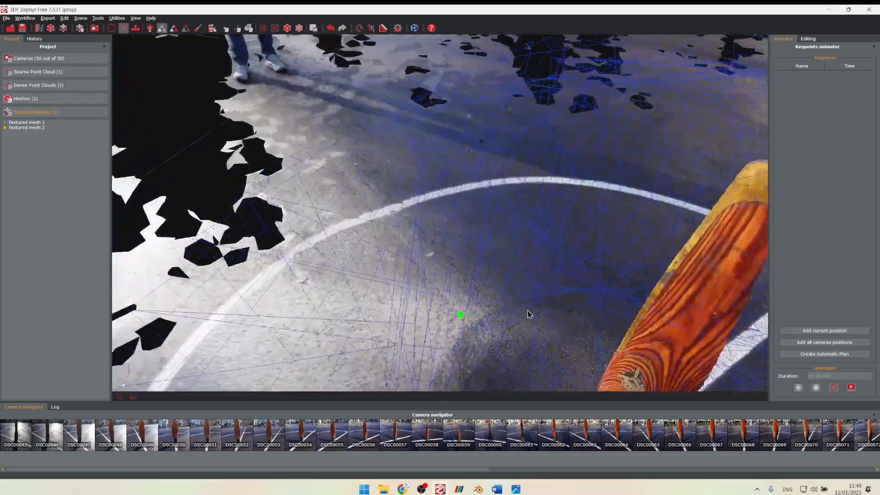
click(395, 435)
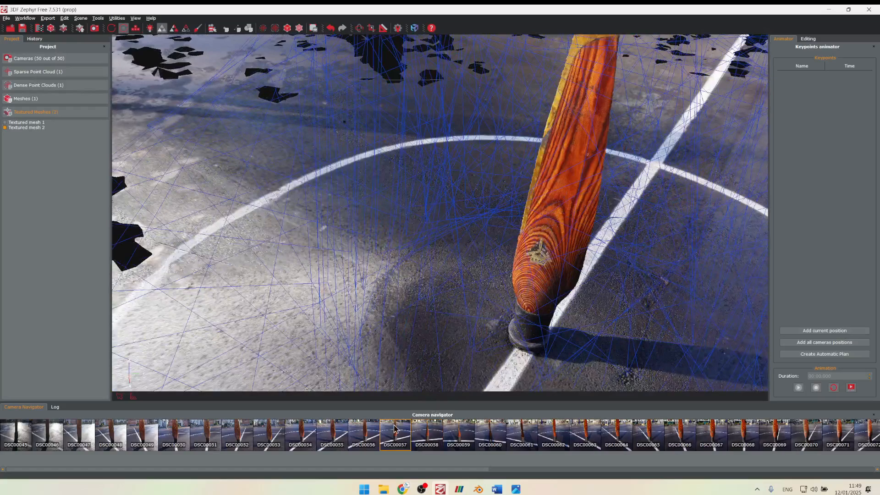
click(489, 435)
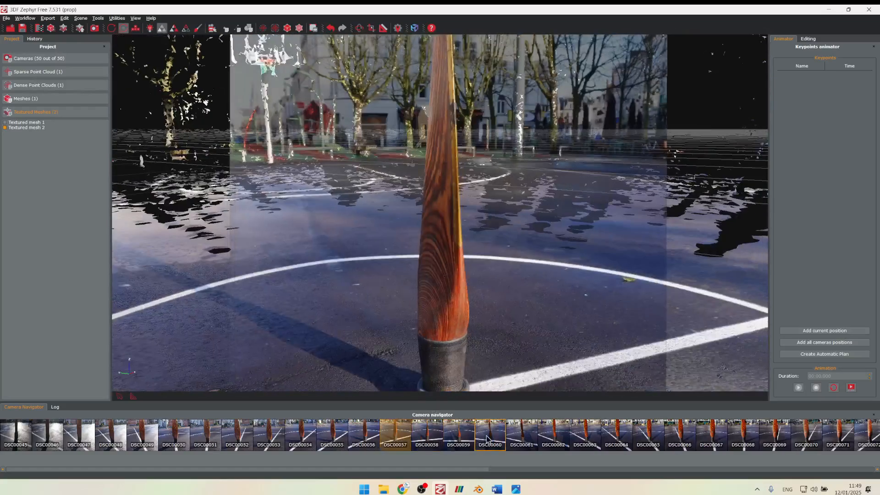
click(520, 435)
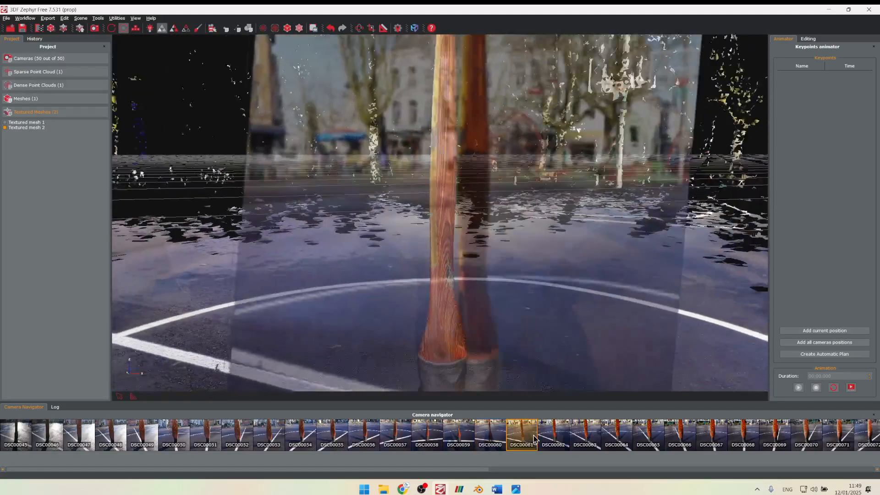
click(616, 435)
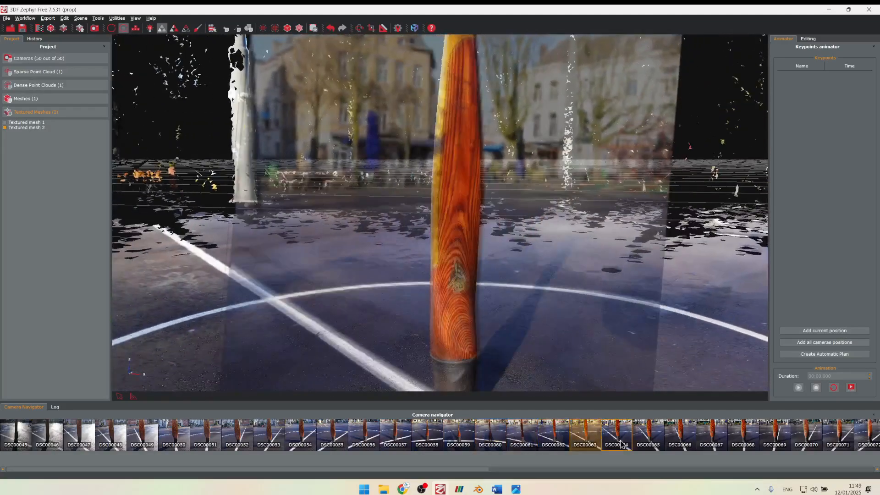
click(647, 435)
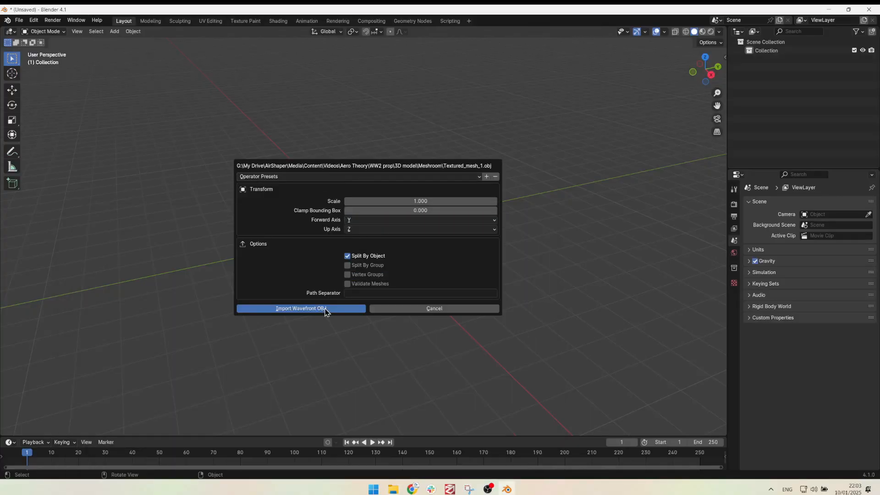
Import Textured_mesh_1.obj with Forward Y and Up Z axes
click(301, 308)
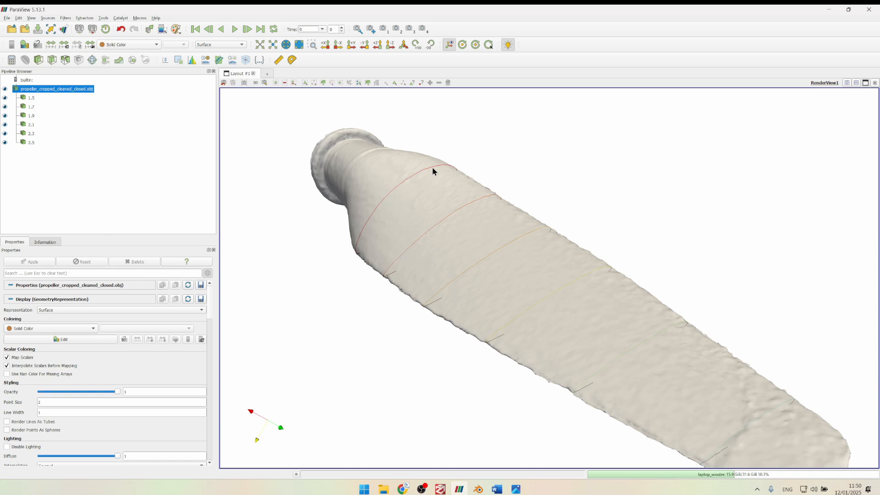
mouse_move(649, 268)
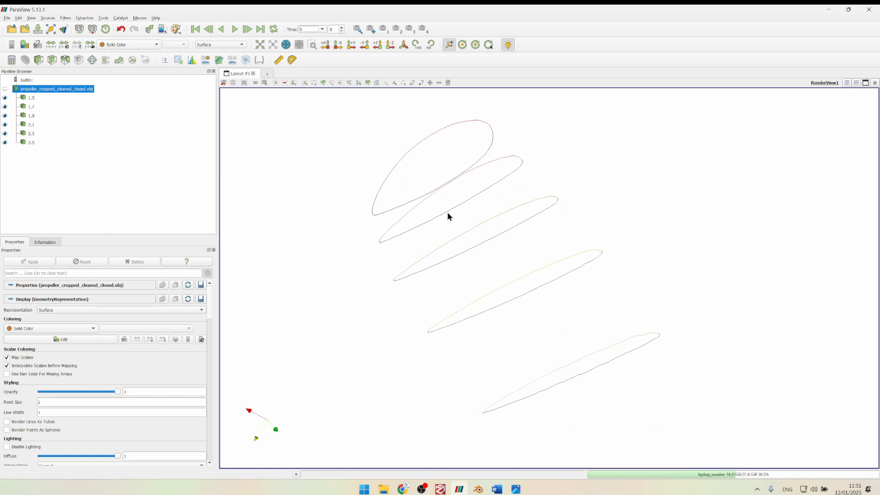
mouse_move(417, 137)
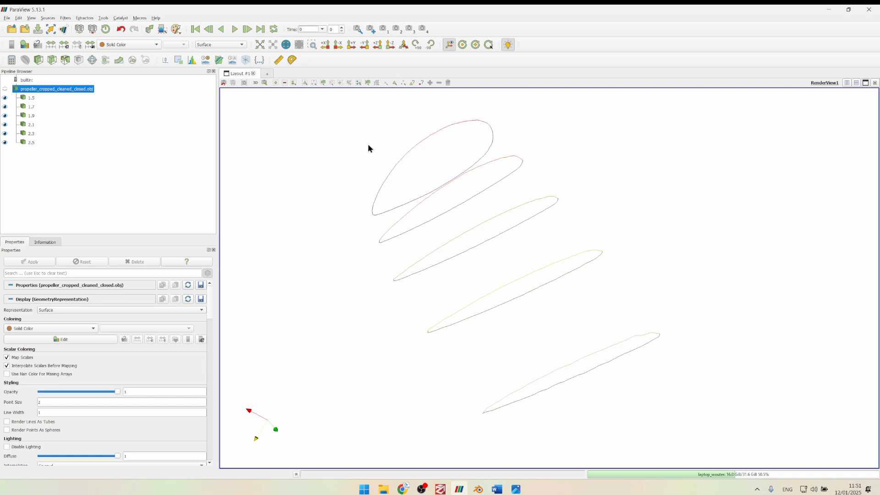
mouse_move(402, 175)
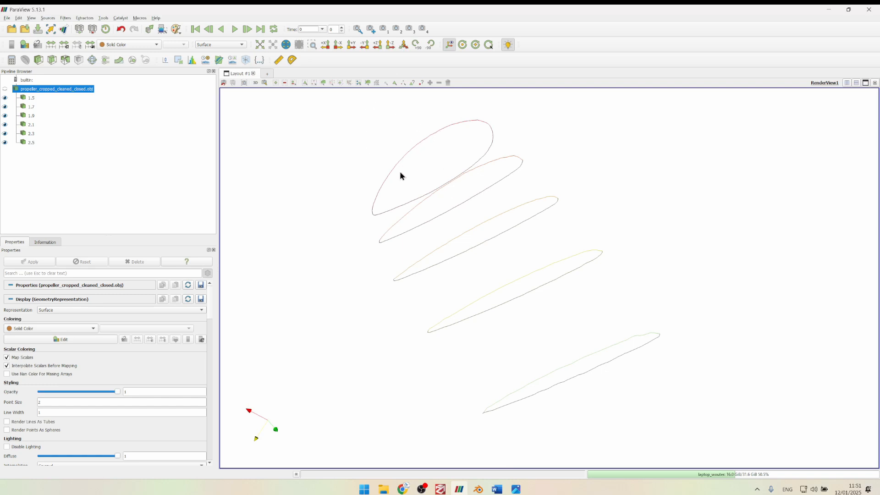
mouse_move(401, 211)
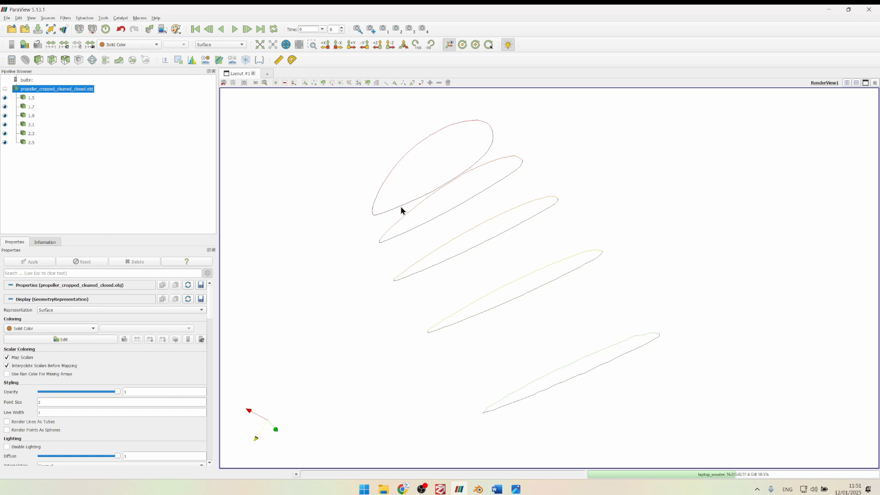
mouse_move(432, 201)
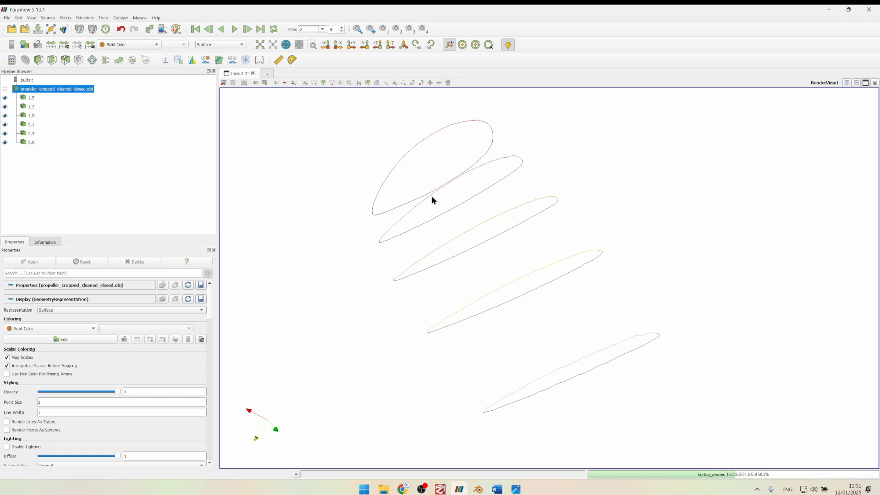
mouse_move(472, 209)
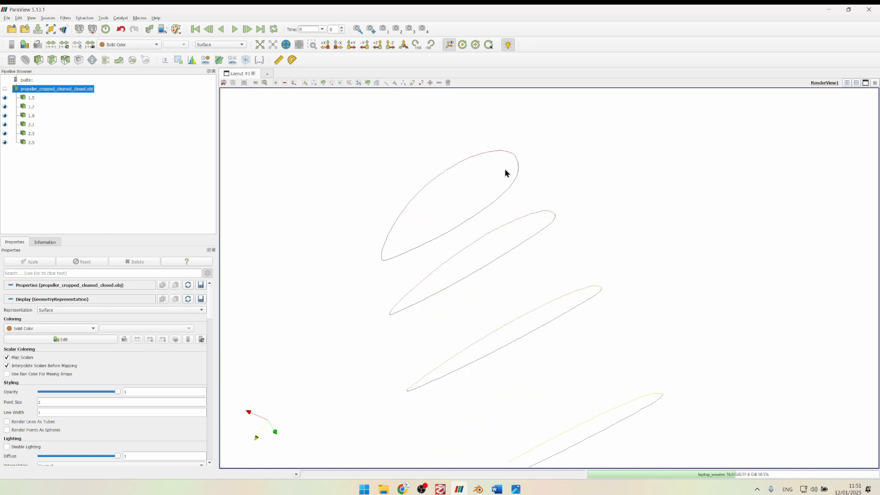
mouse_move(499, 71)
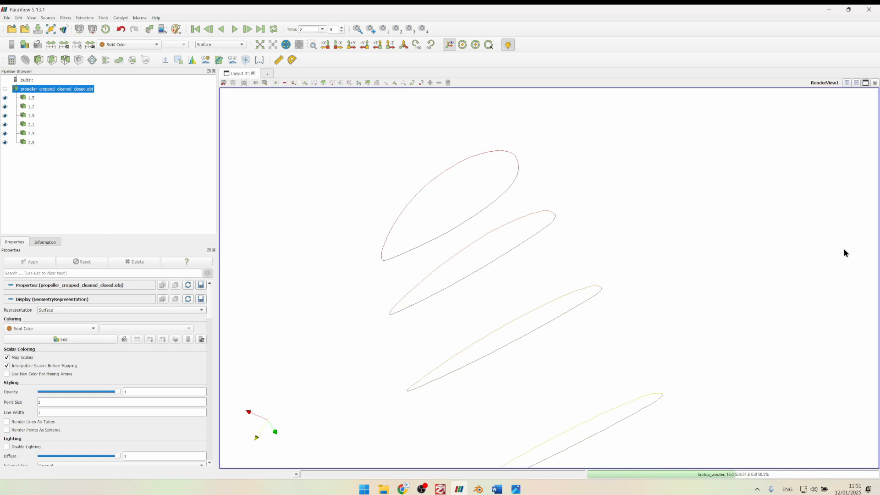
mouse_move(816, 166)
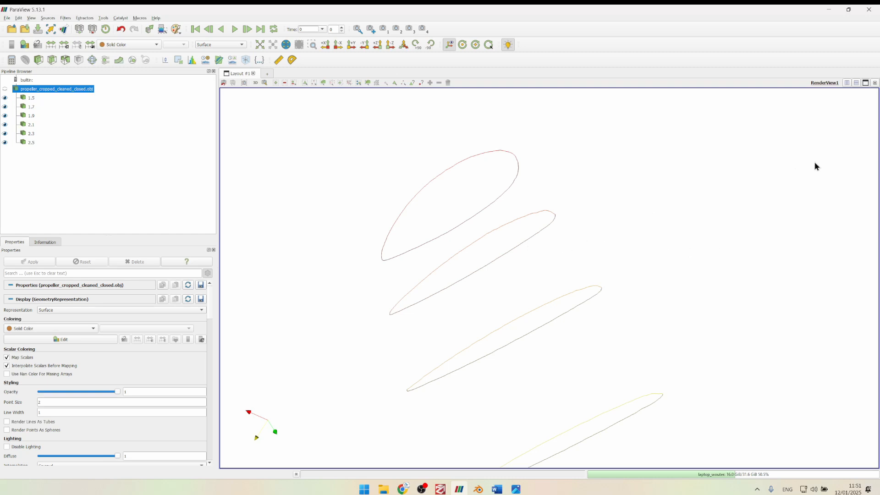
mouse_move(606, 206)
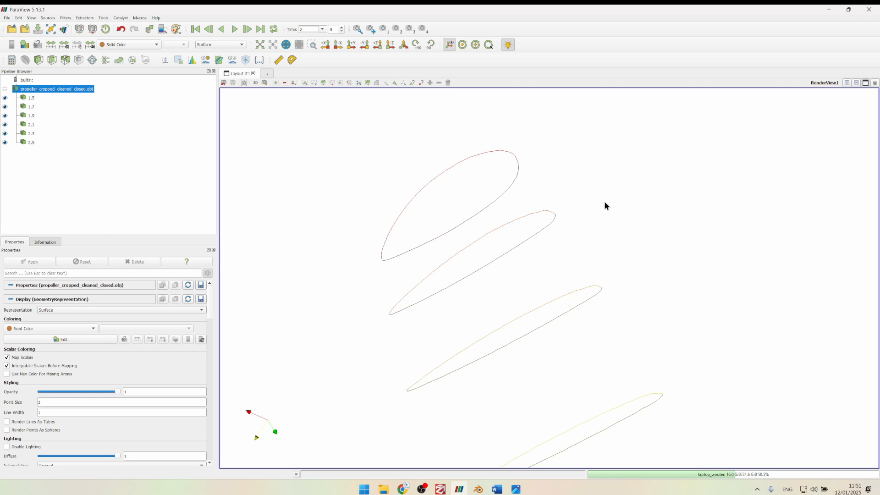
mouse_move(570, 223)
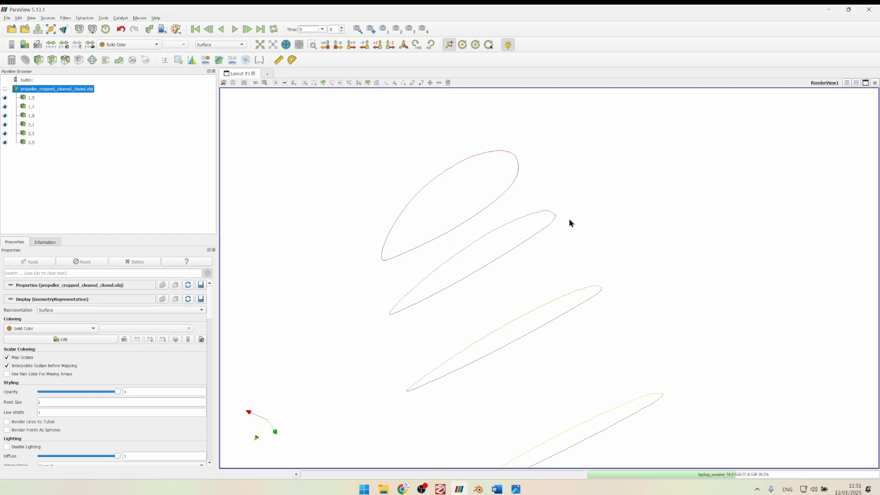
mouse_move(388, 327)
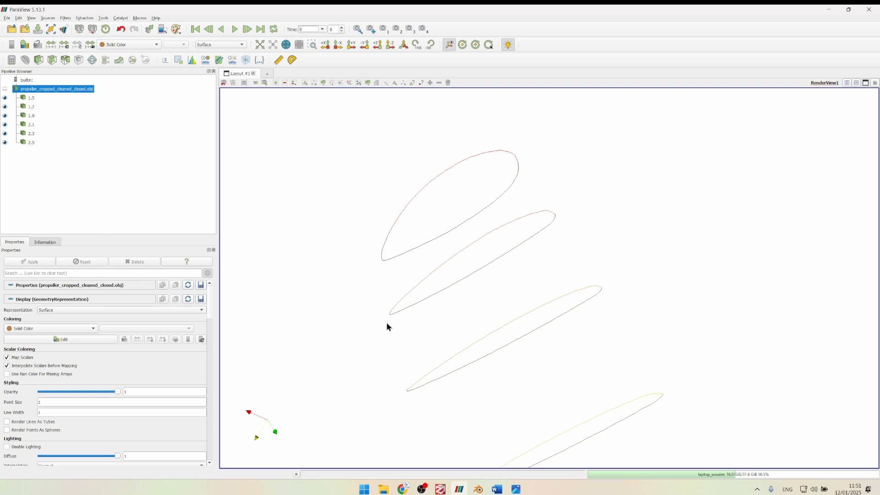
mouse_move(488, 268)
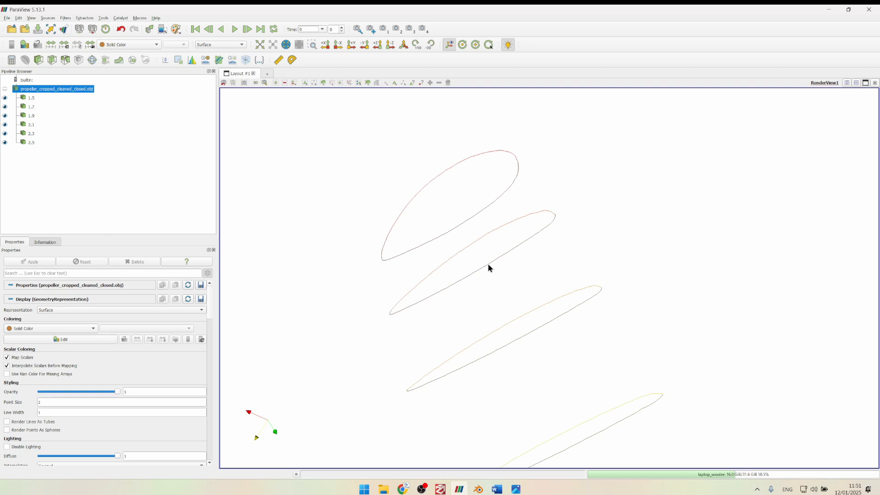
mouse_move(519, 243)
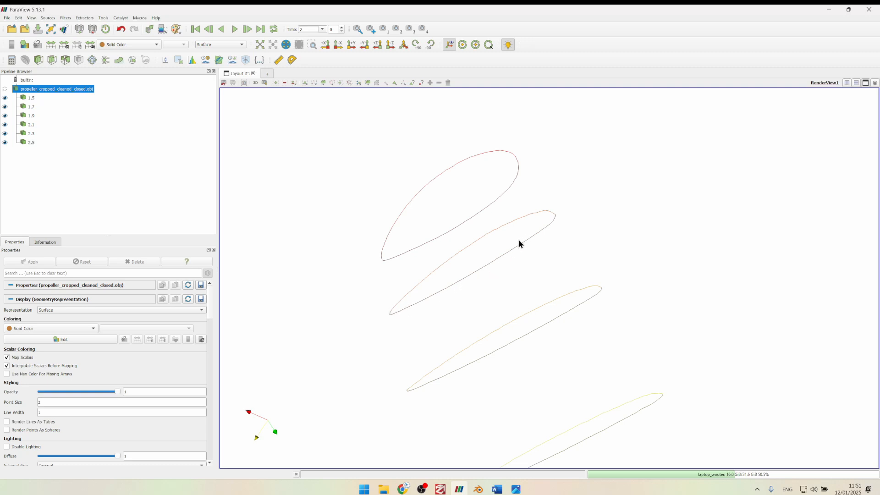
mouse_move(560, 214)
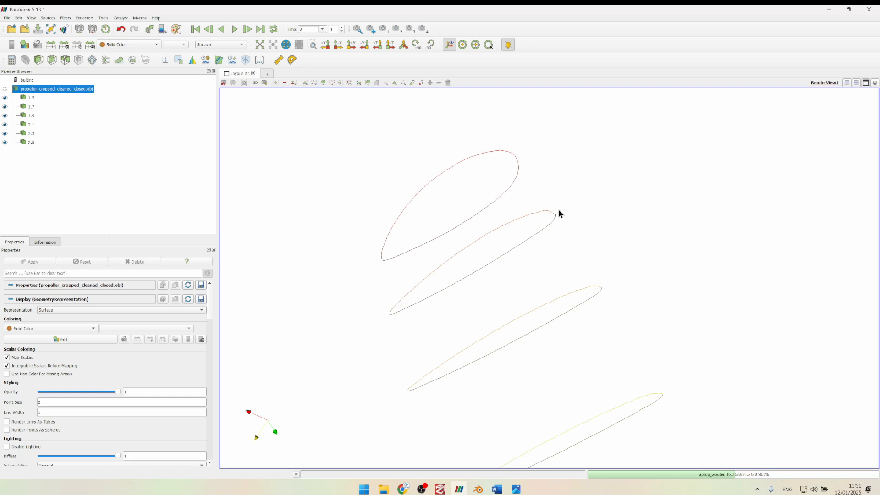
mouse_move(435, 254)
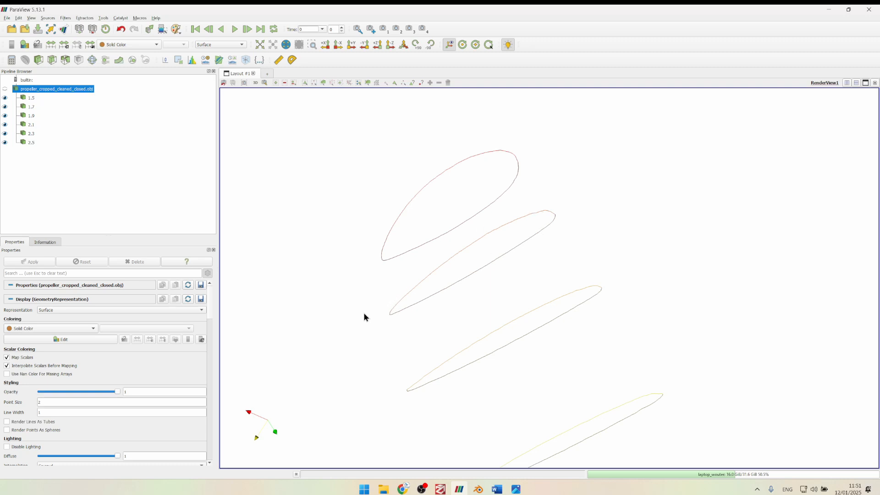
mouse_move(468, 277)
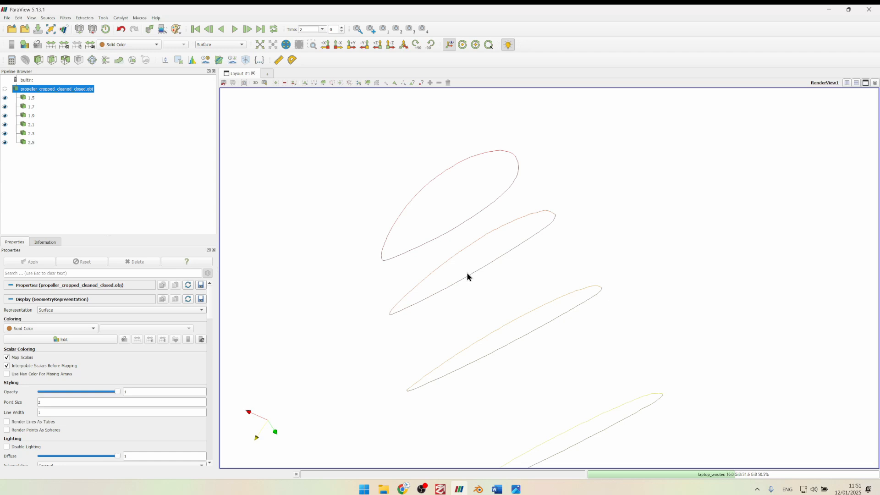
mouse_move(471, 159)
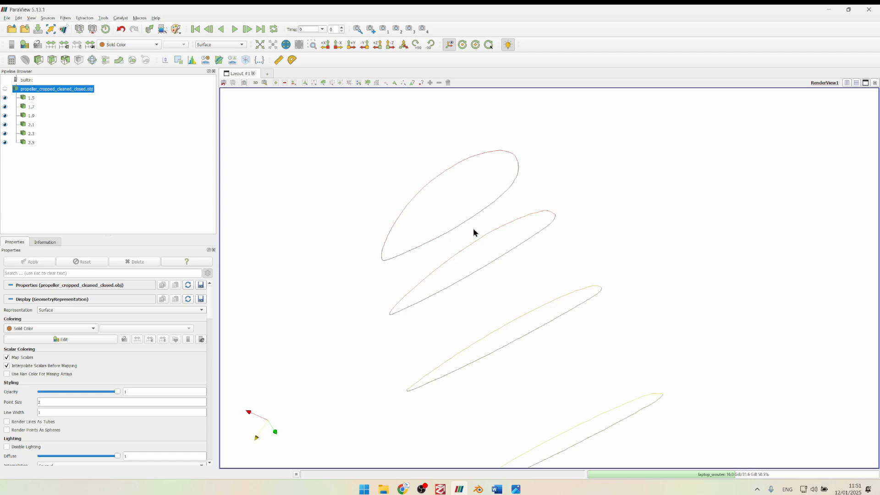
mouse_move(487, 239)
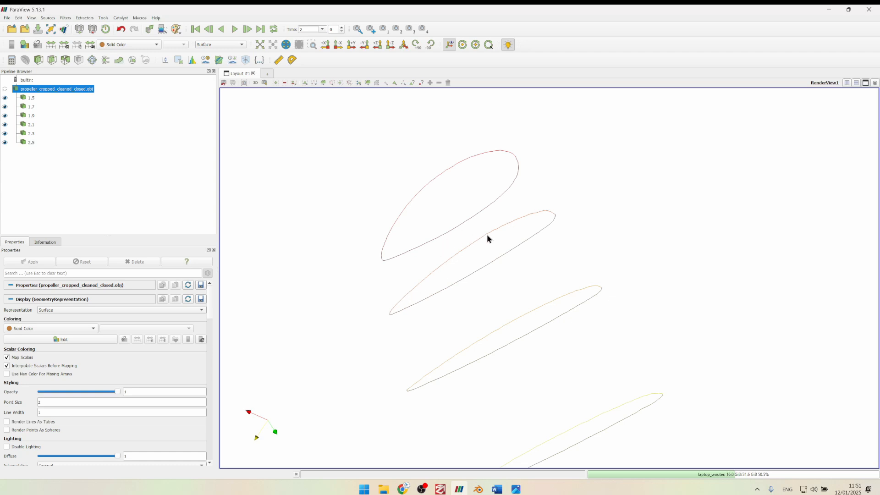
mouse_move(486, 124)
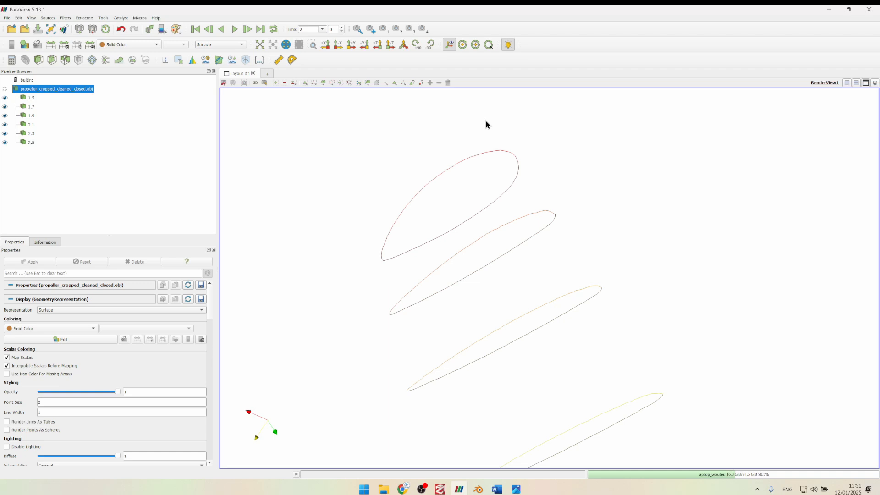
mouse_move(480, 197)
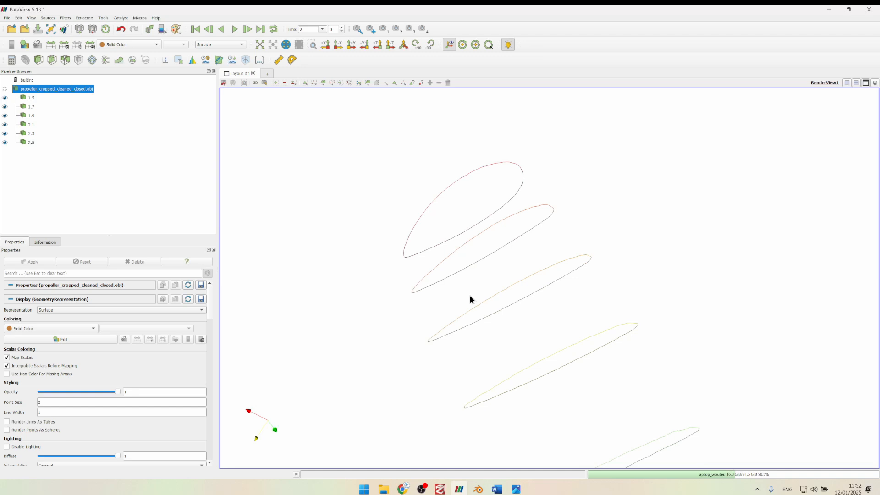
mouse_move(484, 300)
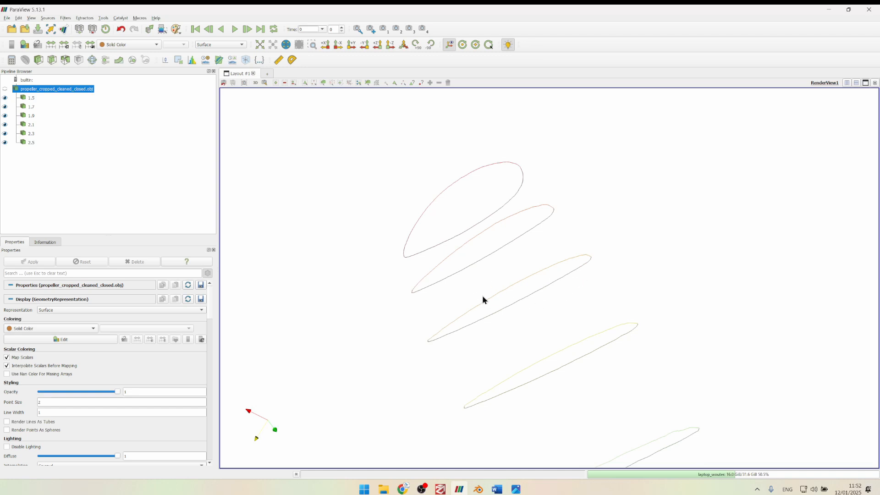
mouse_move(517, 304)
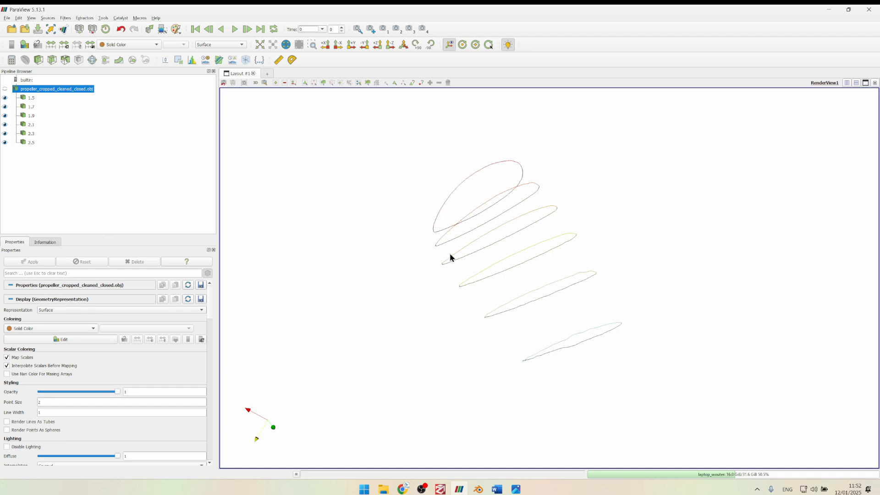
mouse_move(501, 335)
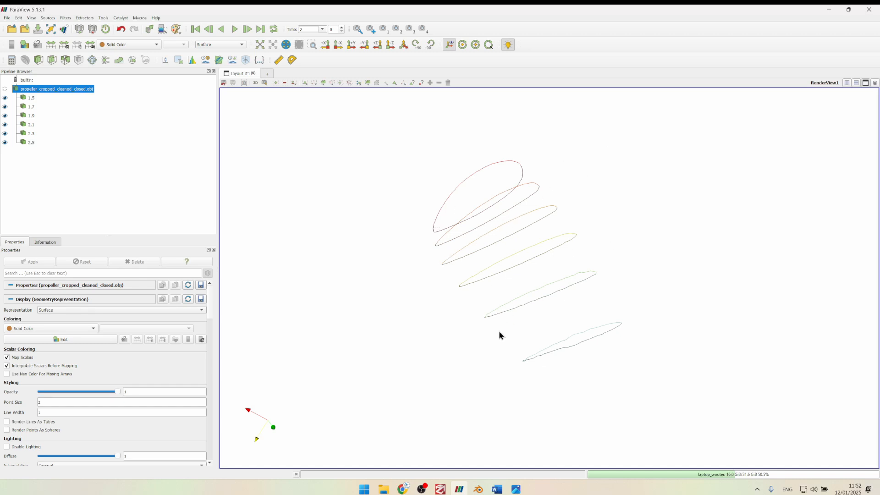
mouse_move(638, 332)
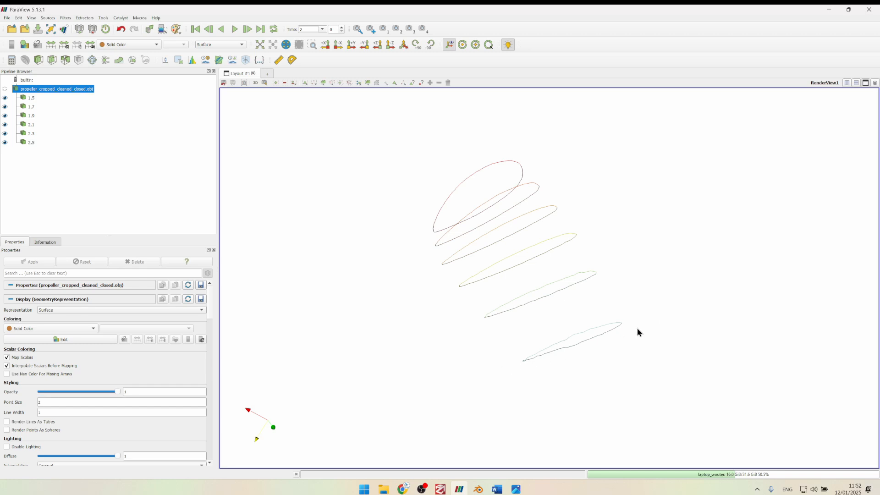
mouse_move(720, 346)
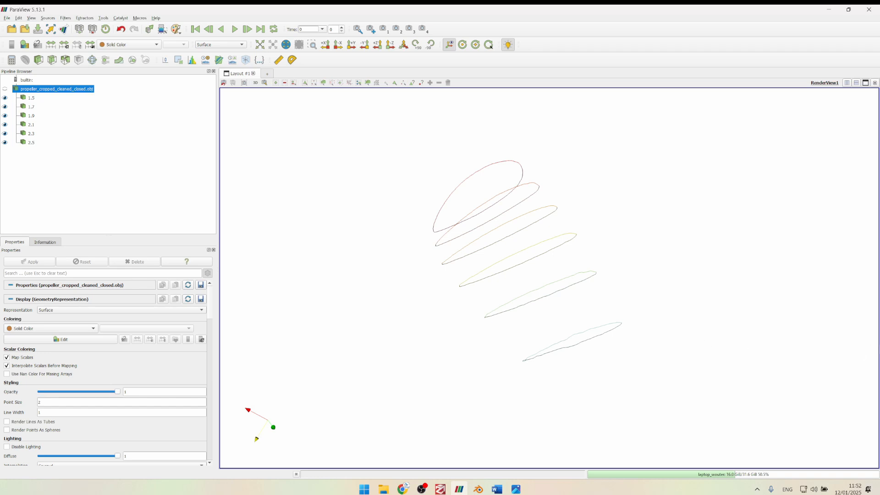
mouse_move(625, 268)
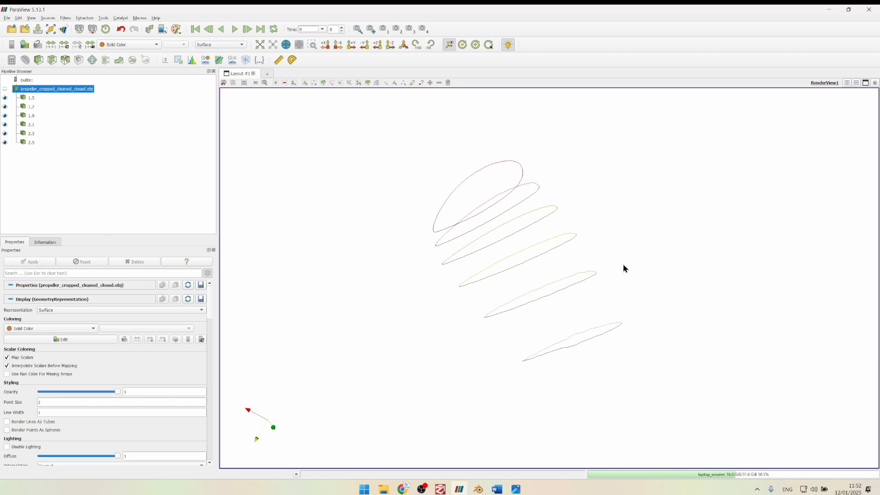
mouse_move(867, 315)
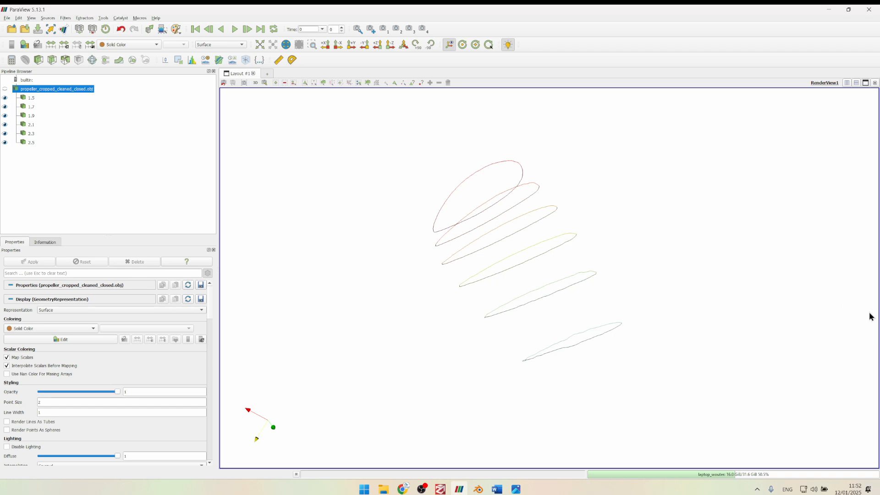
mouse_move(547, 335)
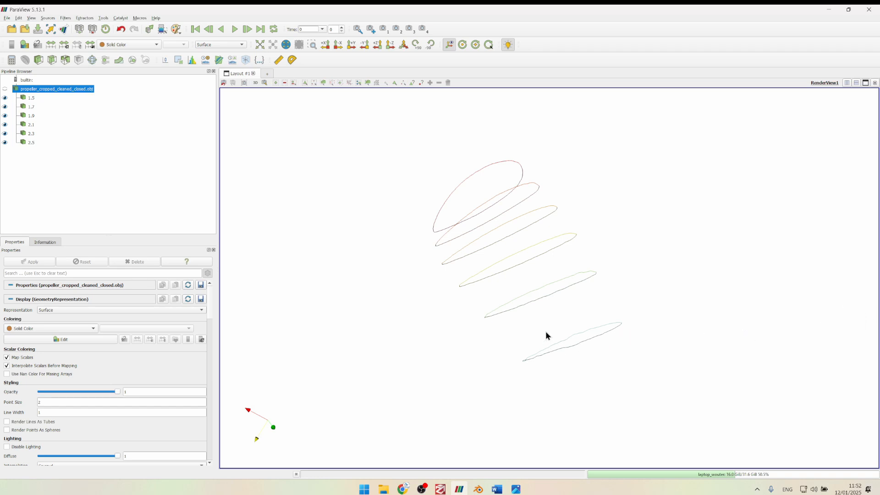
mouse_move(581, 334)
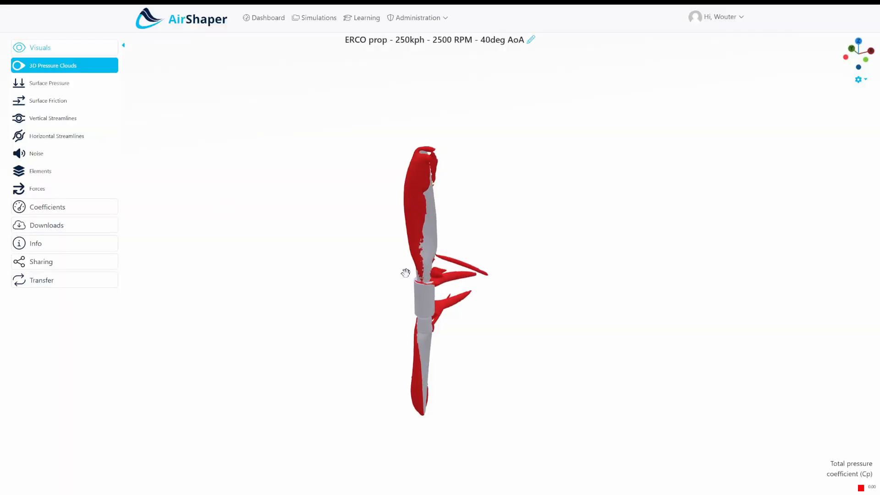
Display the propeller as surface pressure, surface friction, then horizontal streamlines
click(49, 83)
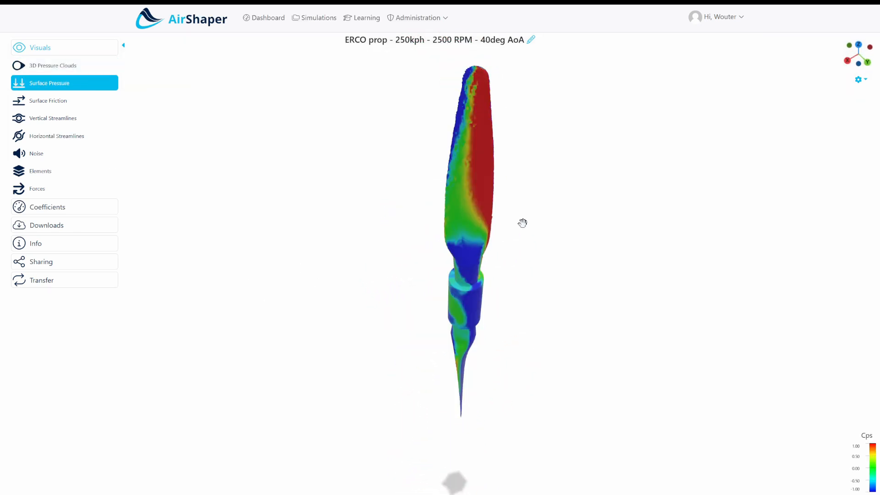
click(54, 118)
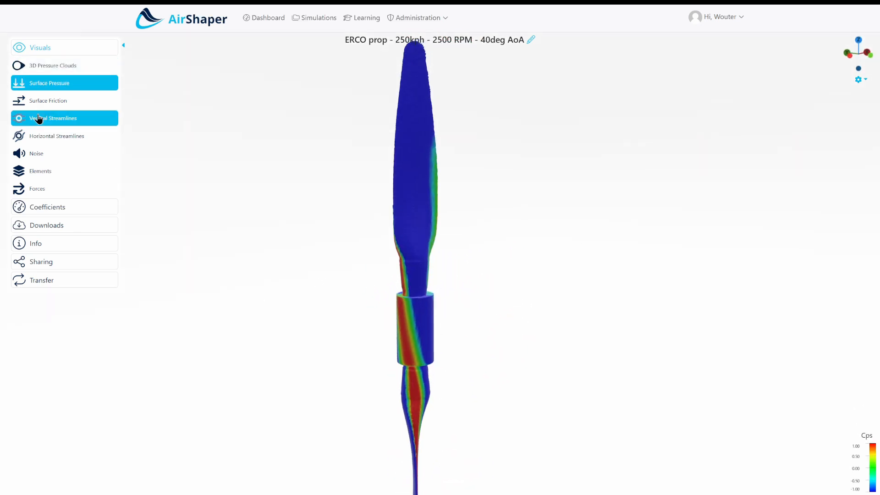
click(48, 100)
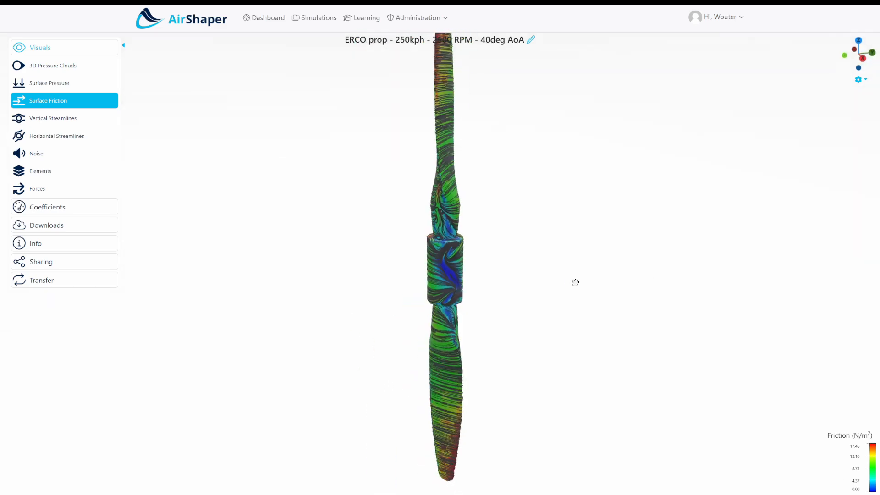
click(56, 135)
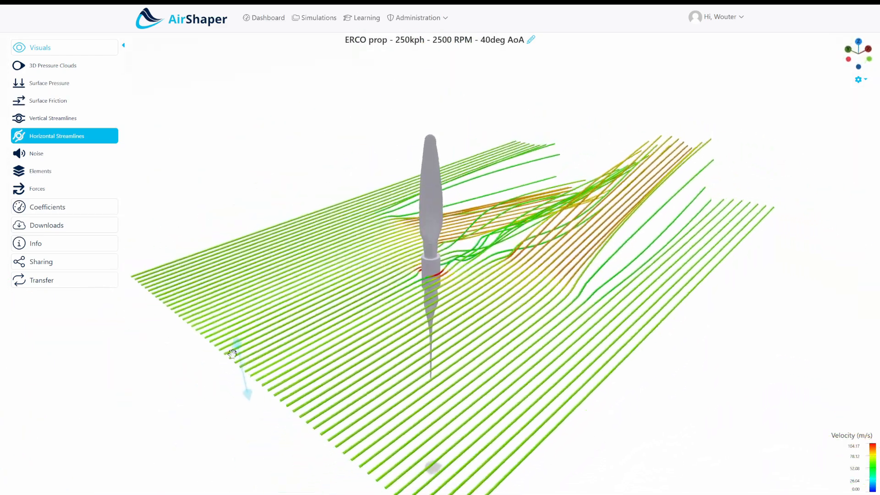